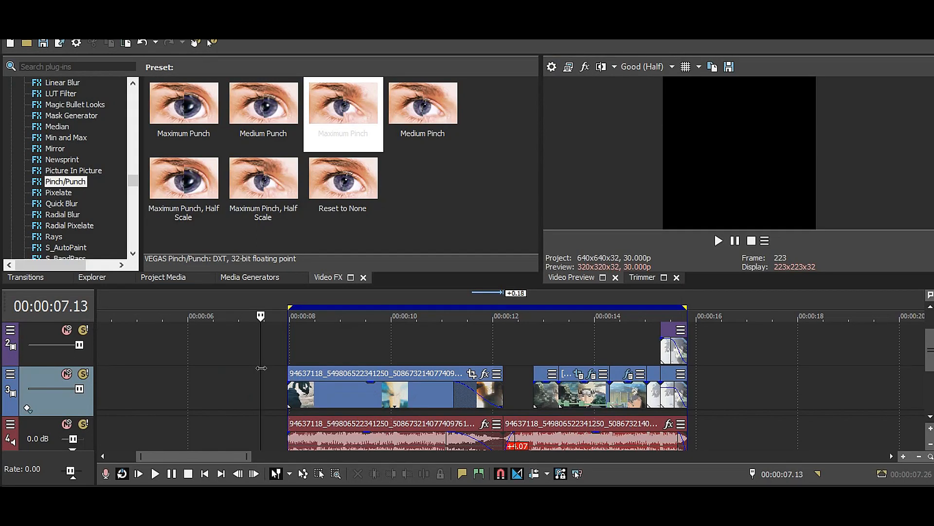
{"action": "mouse_move", "coordinate": [300, 347]}
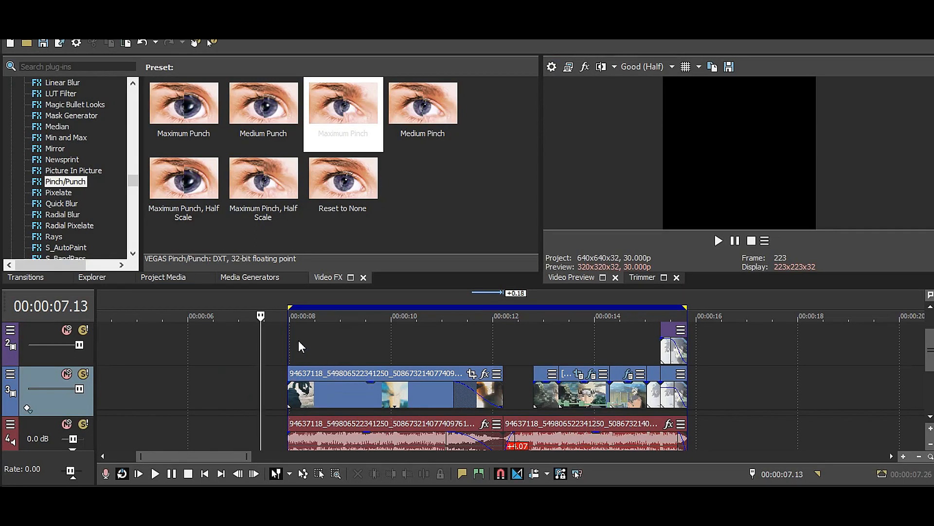
{"action": "mouse_move", "coordinate": [470, 344]}
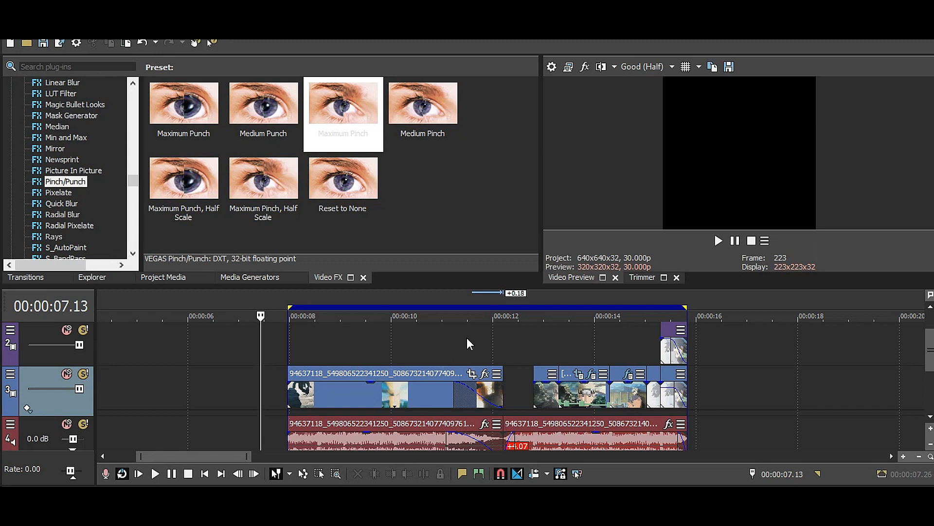
Step: Place the cursor at the cut near 12 seconds, then return to the first clip's start
{"action": "left_click", "coordinate": [514, 315]}
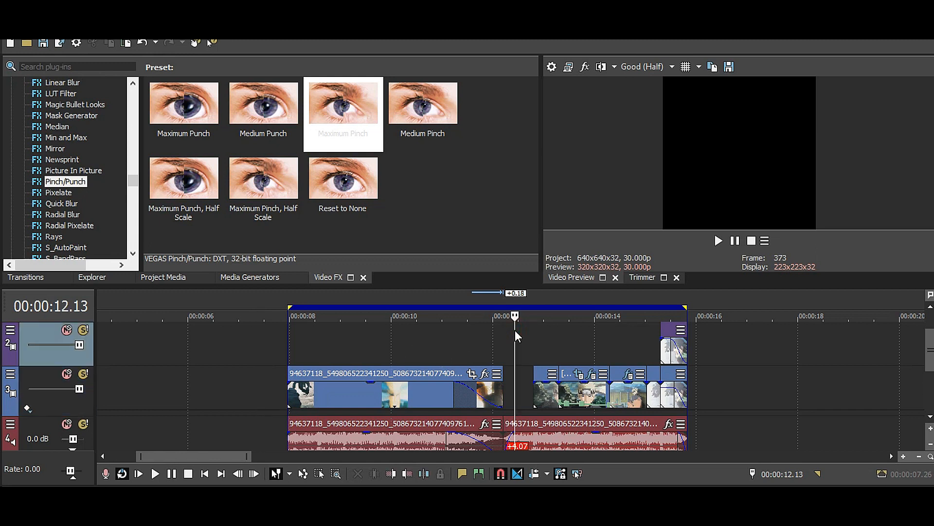
{"action": "left_click", "coordinate": [155, 473]}
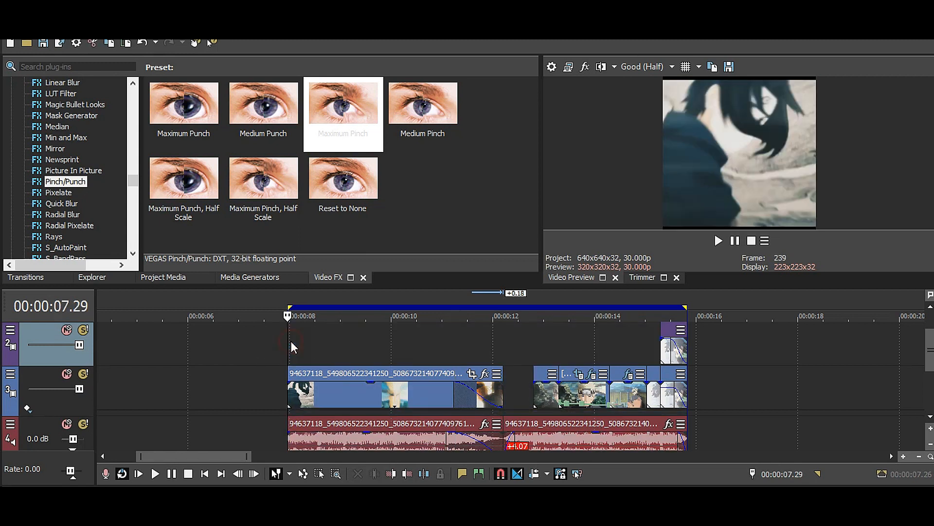
{"action": "left_click", "coordinate": [155, 473]}
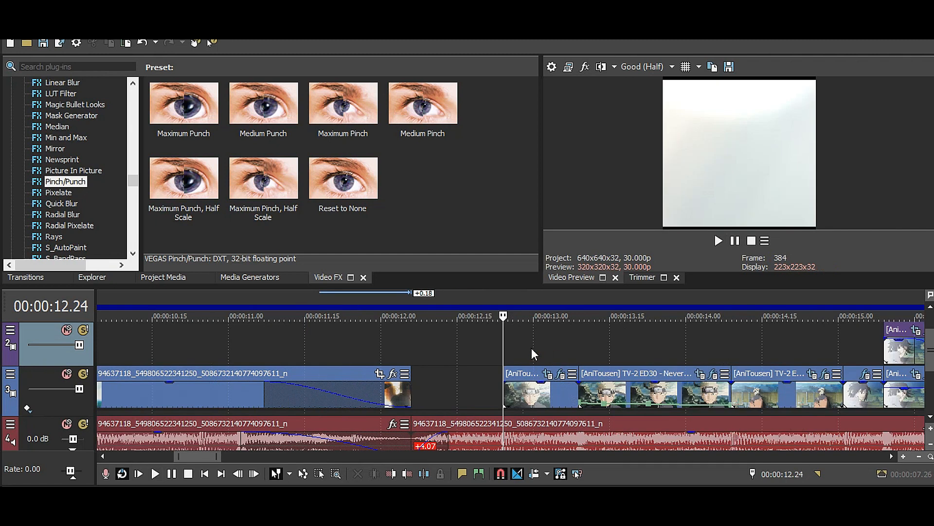
{"action": "left_click", "coordinate": [530, 395]}
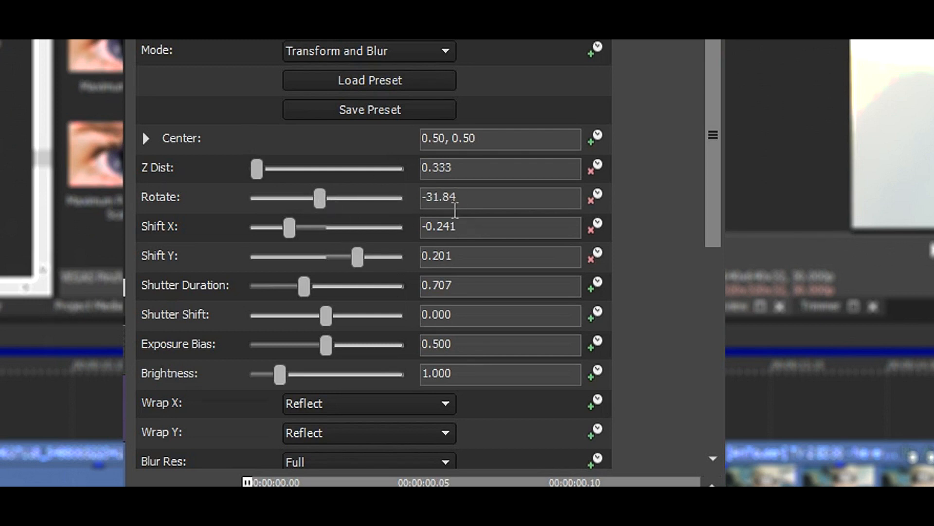
{"action": "mouse_move", "coordinate": [206, 242]}
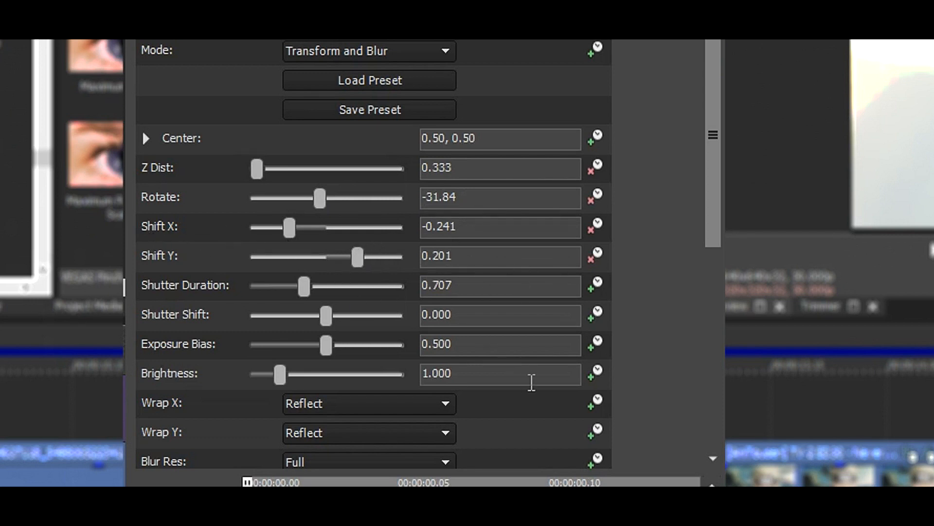
{"action": "mouse_move", "coordinate": [513, 310]}
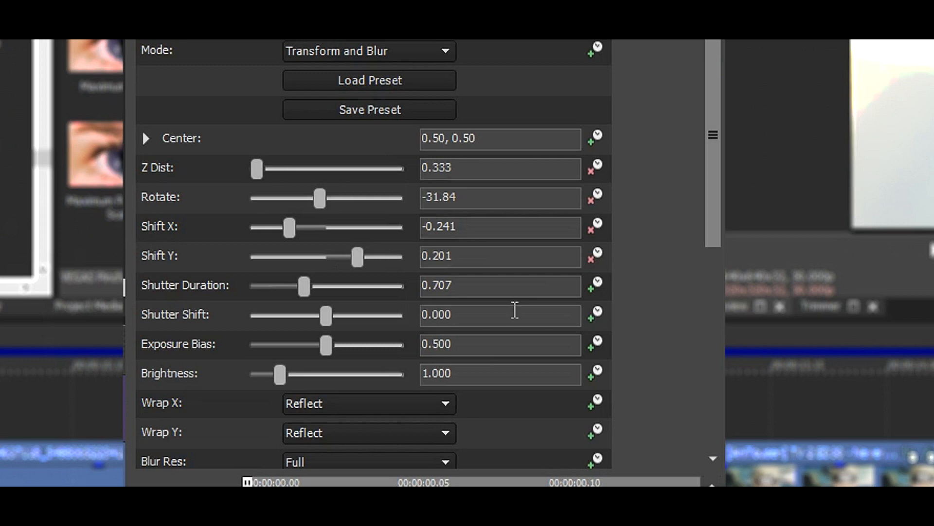
{"action": "mouse_move", "coordinate": [695, 411]}
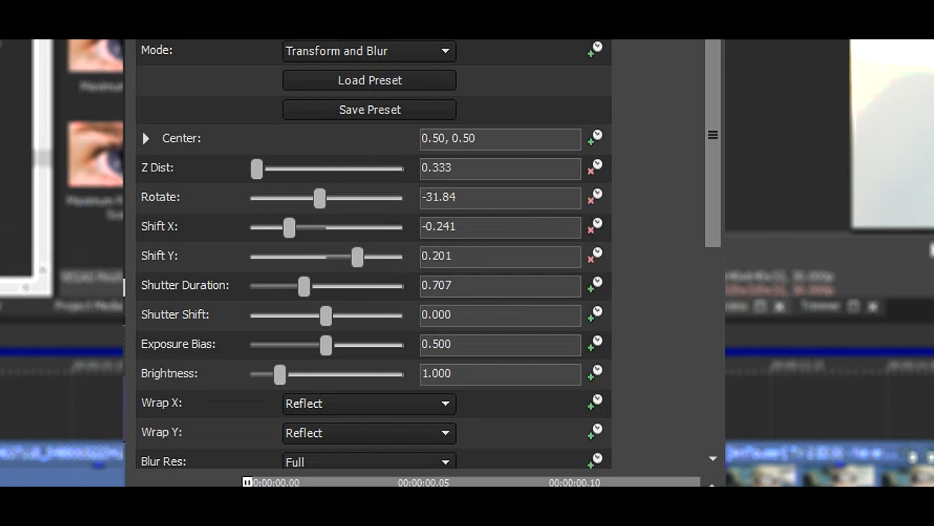
{"action": "mouse_move", "coordinate": [417, 207]}
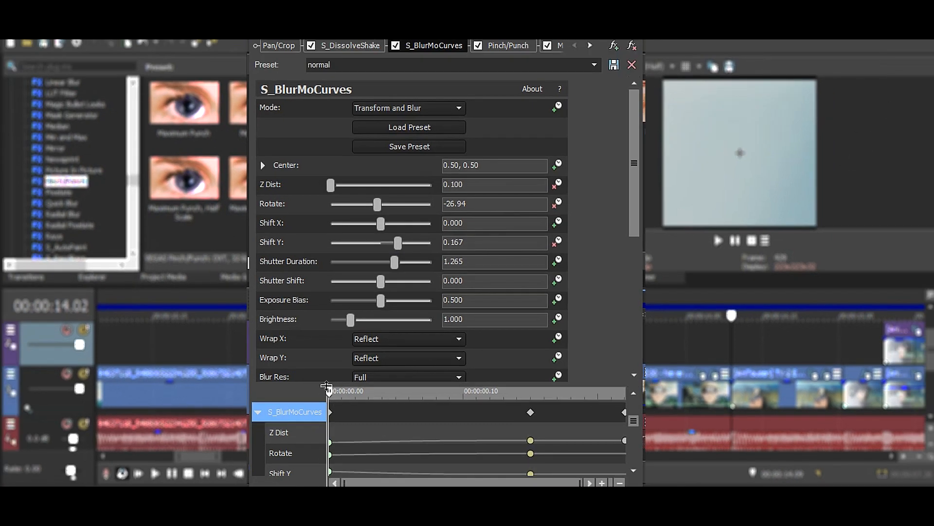
Step: Drag an S_BlurMoCurves slider to adjust the keyframe's rotation/shift values
{"action": "left_click_drag", "start_coordinate": [328, 390], "coordinate": [385, 391]}
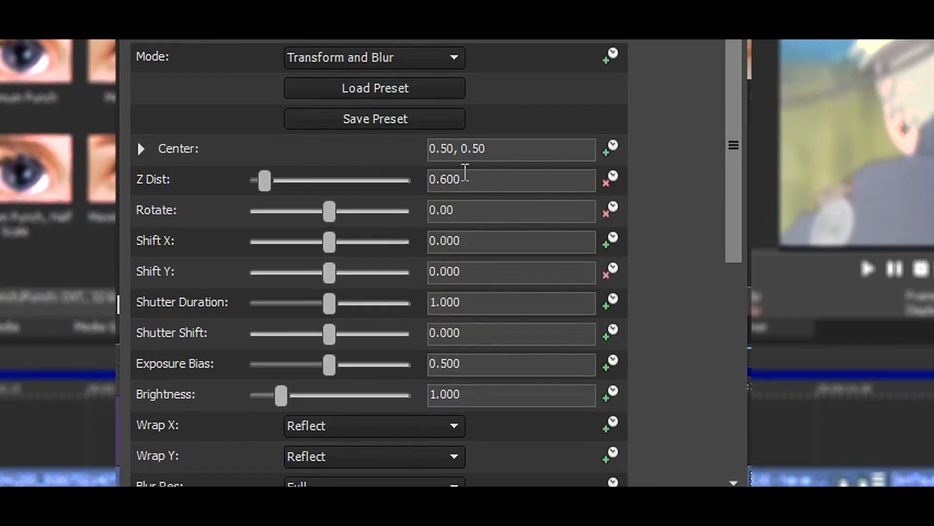
{"action": "mouse_move", "coordinate": [471, 203]}
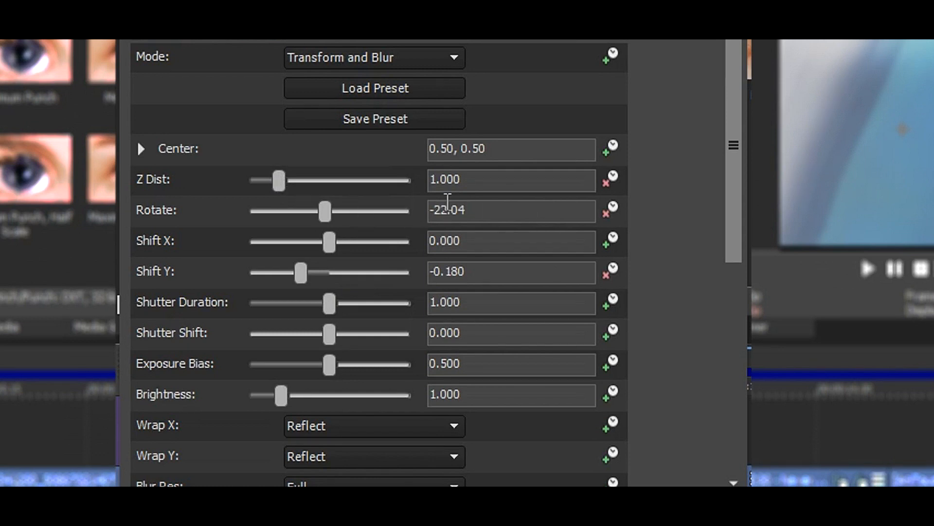
{"action": "mouse_move", "coordinate": [254, 295]}
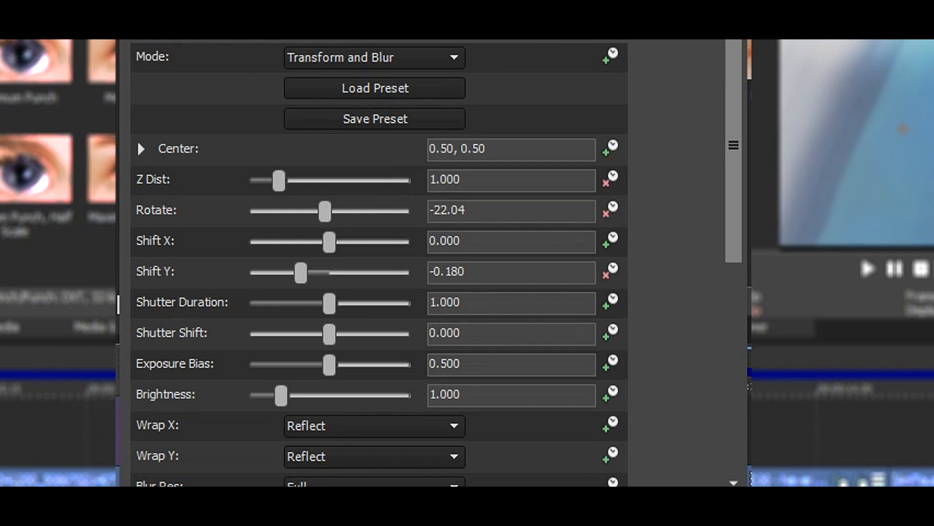
{"action": "mouse_move", "coordinate": [384, 331]}
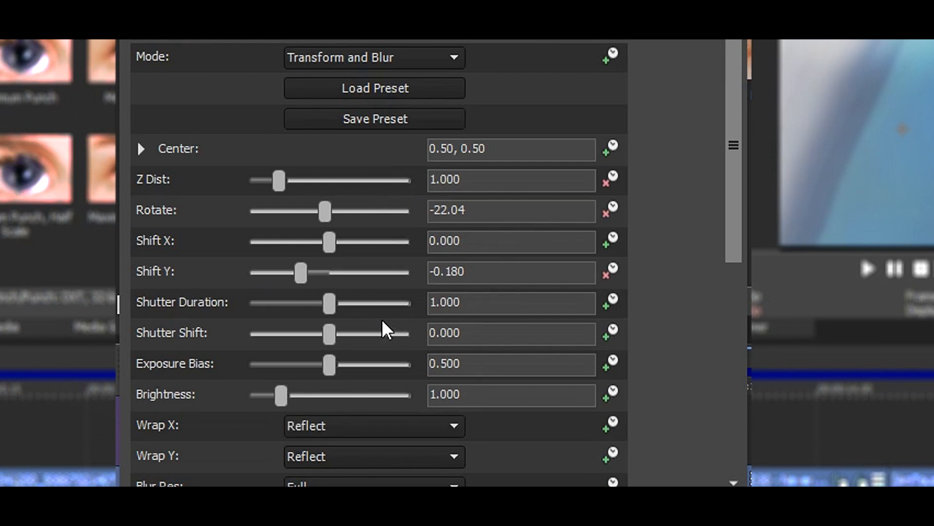